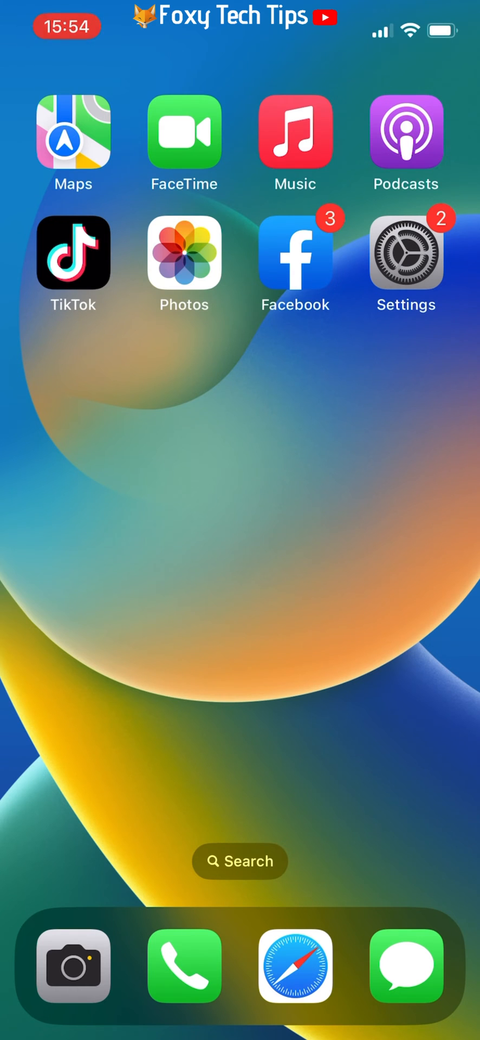
- In Safari, check the tab groups list and the Private group's tabs, then dismiss it
{"action": "left_click", "coordinate": [295, 966]}
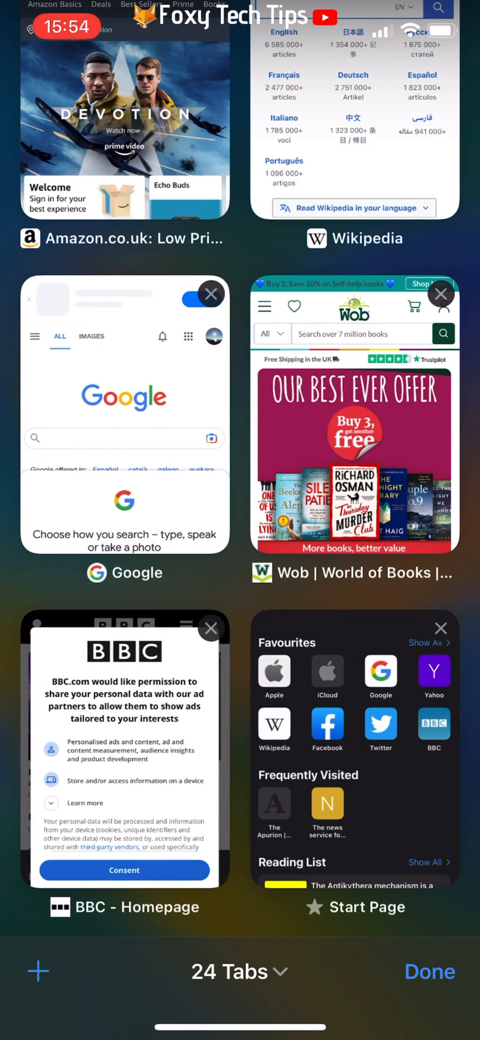
{"action": "left_click", "coordinate": [239, 972]}
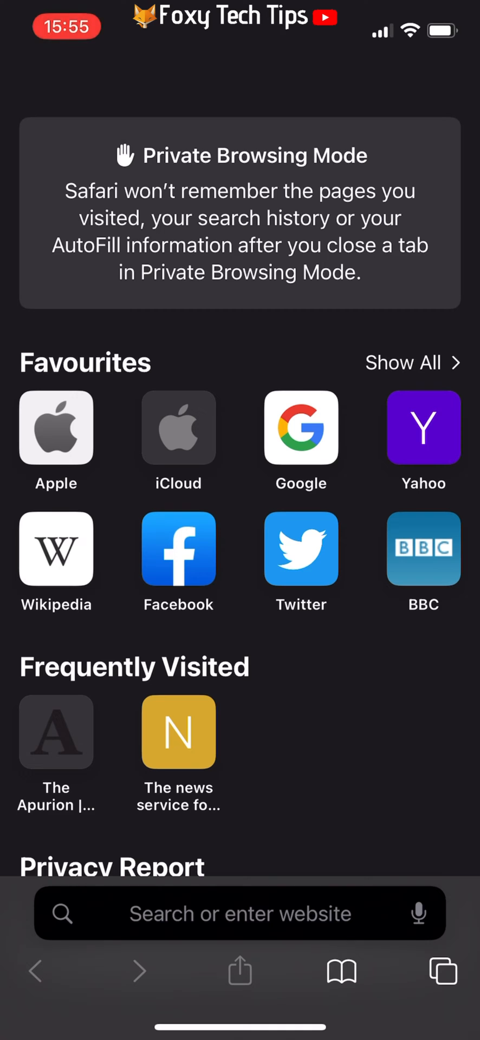
{"action": "left_click", "coordinate": [443, 971]}
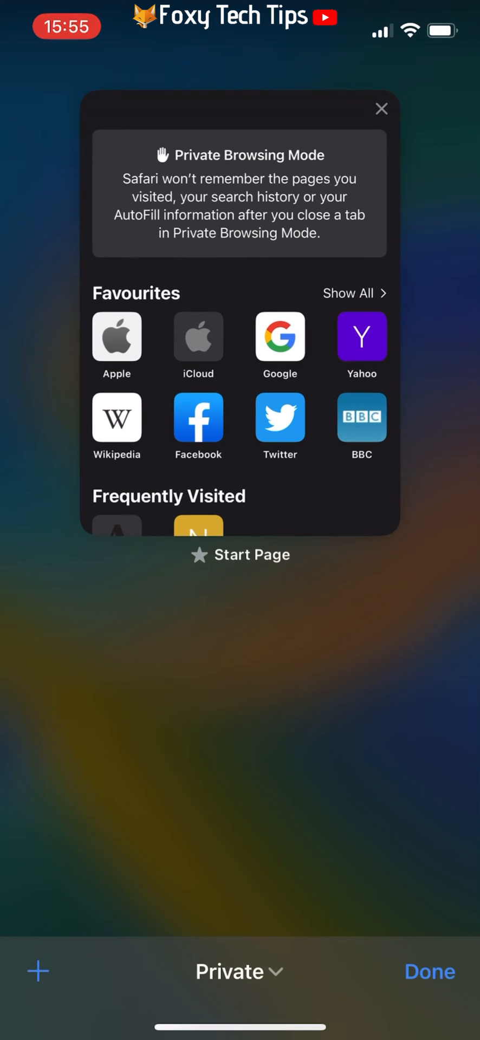
{"action": "left_click", "coordinate": [240, 972]}
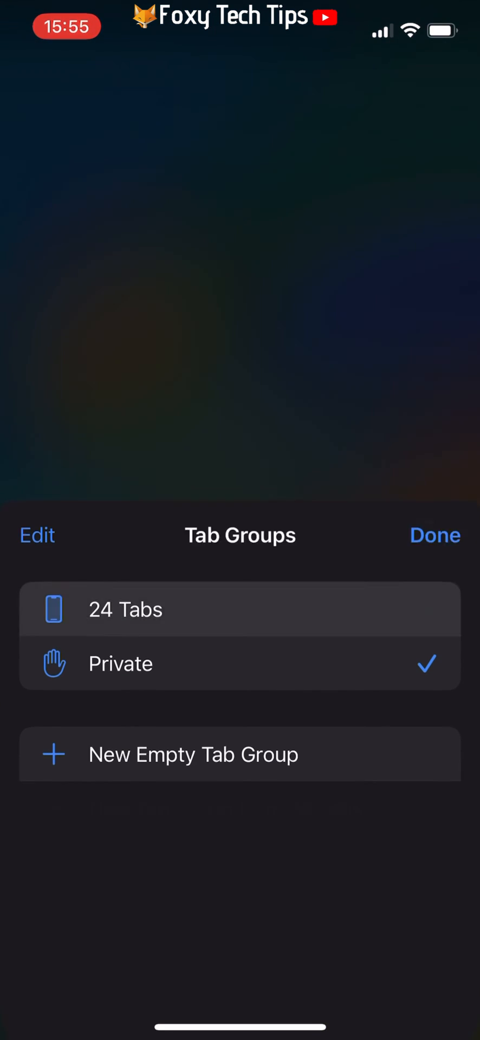
{"action": "left_click", "coordinate": [436, 536]}
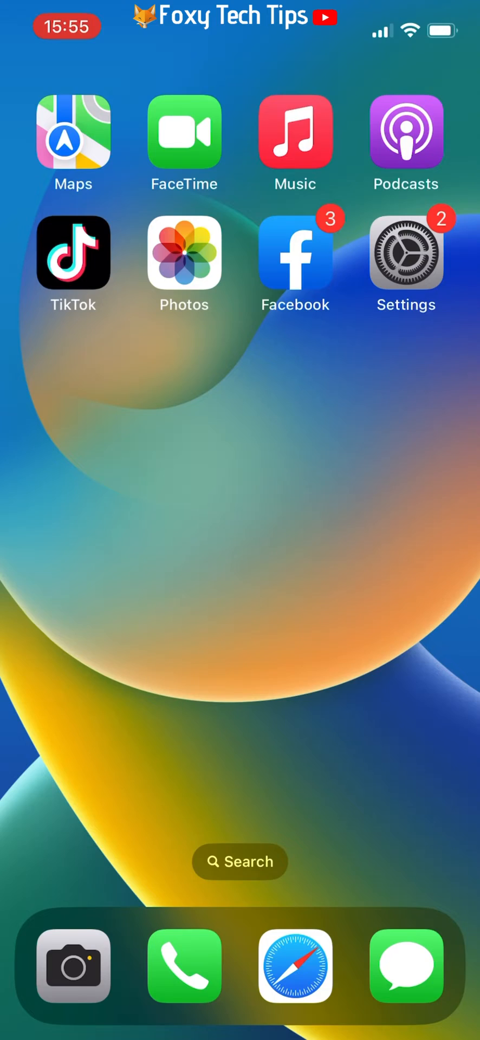
- Open Settings > Screen Time and scroll to Content & Privacy Restrictions
{"action": "left_click", "coordinate": [405, 259]}
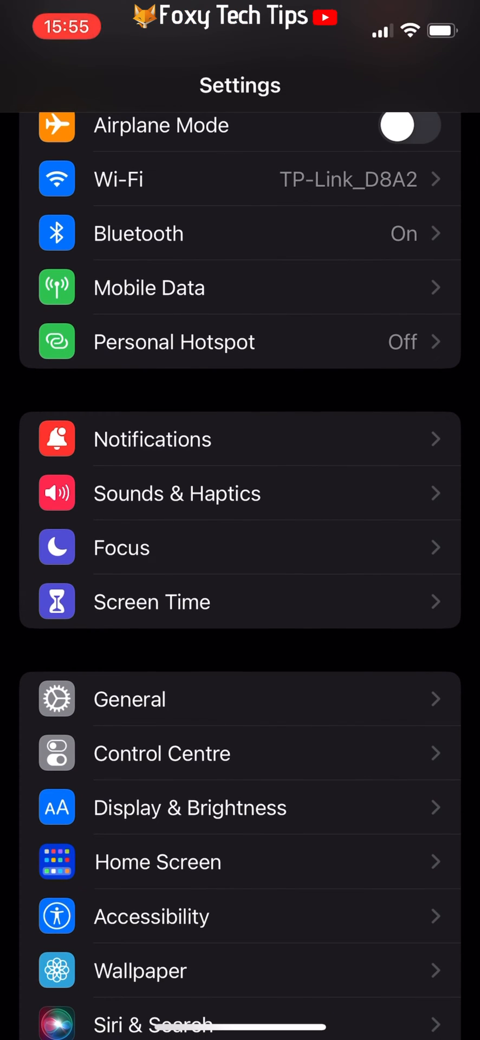
{"action": "left_click", "coordinate": [240, 602]}
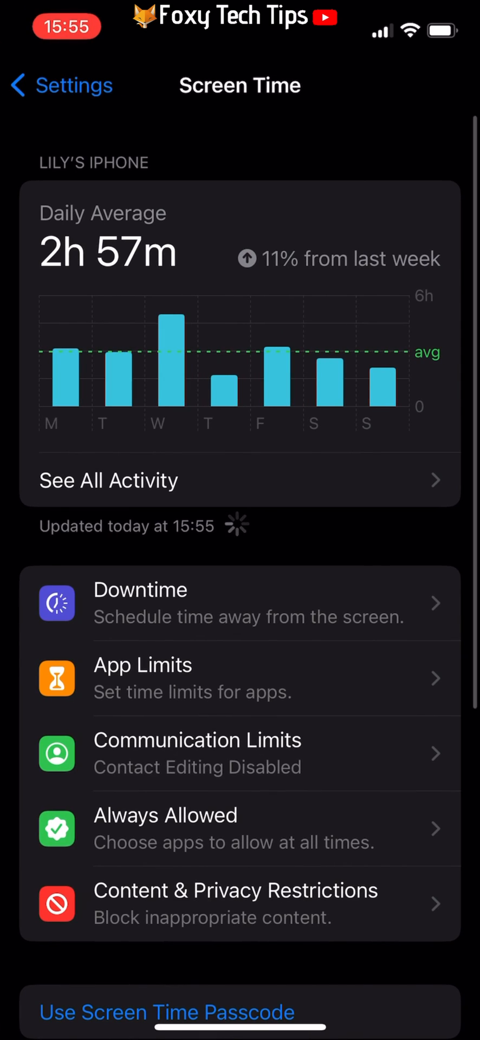
{"action": "scroll", "scroll_direction": "down", "scroll_amount": 3}
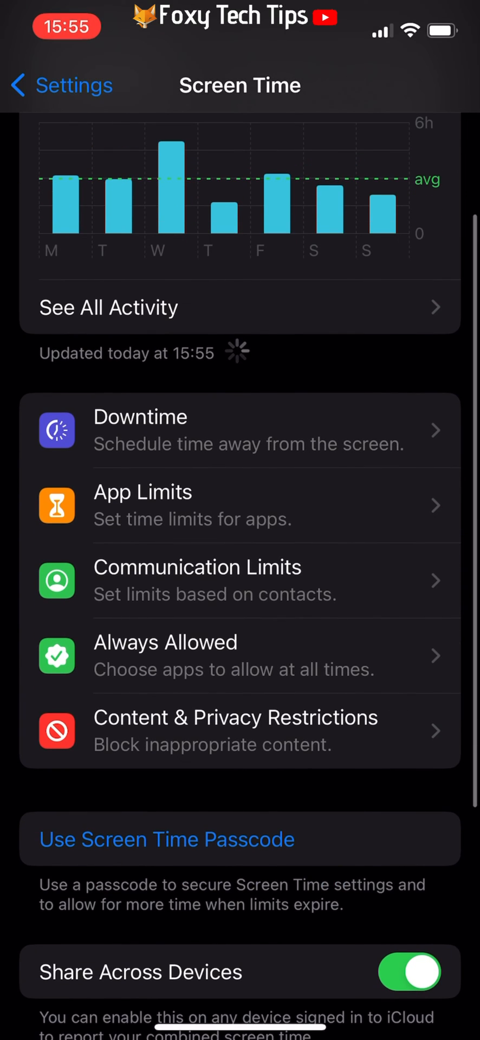
{"action": "left_click", "coordinate": [239, 730]}
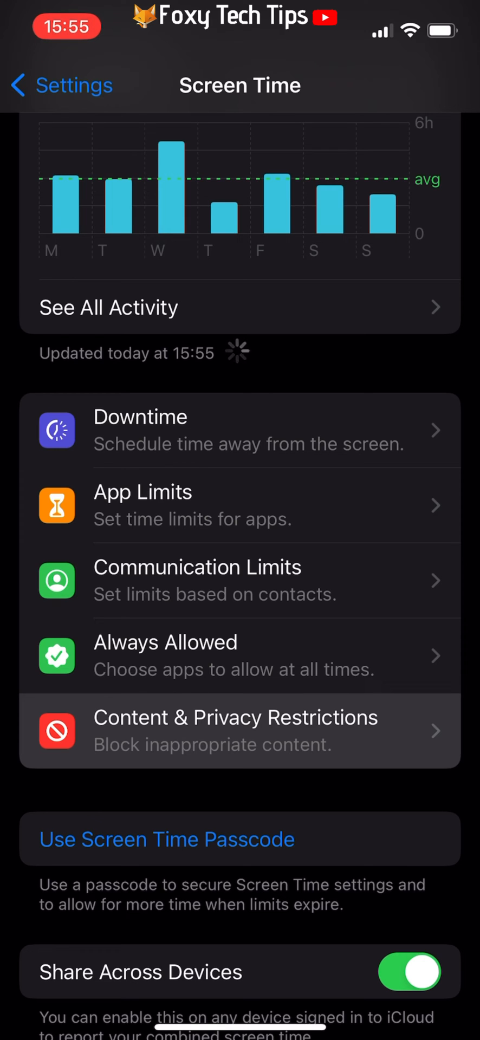
- Go through Content & Privacy Restrictions and Content Restrictions to the Web Content choices
{"action": "left_click", "coordinate": [235, 730]}
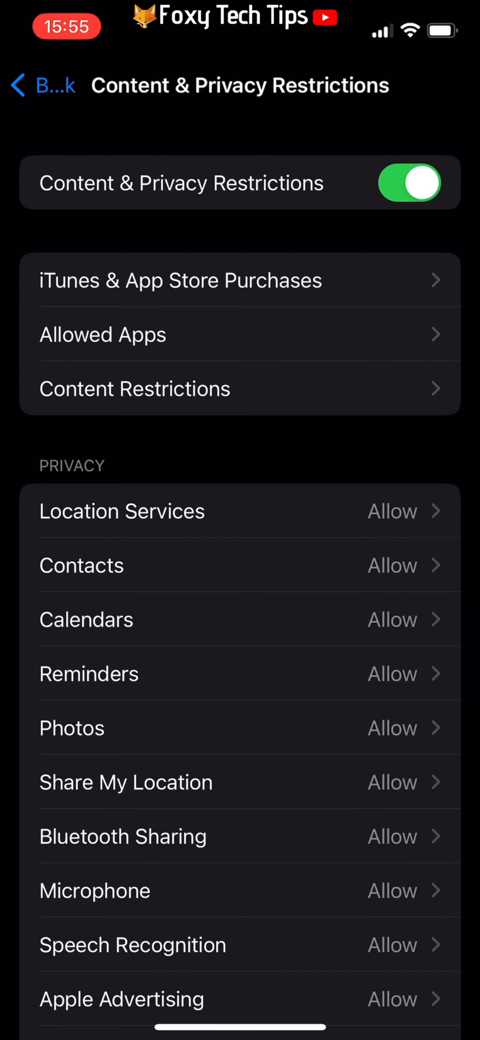
{"action": "left_click", "coordinate": [240, 388]}
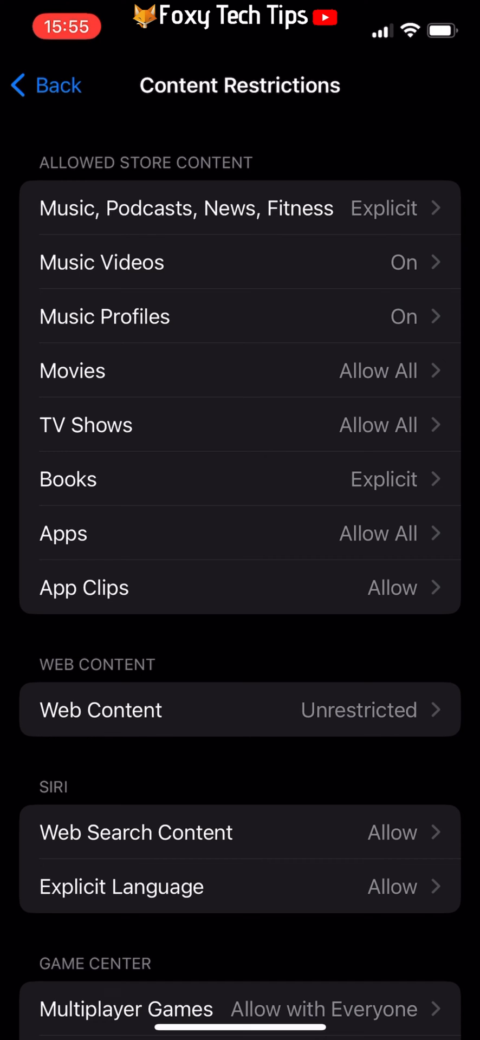
{"action": "left_click", "coordinate": [240, 709]}
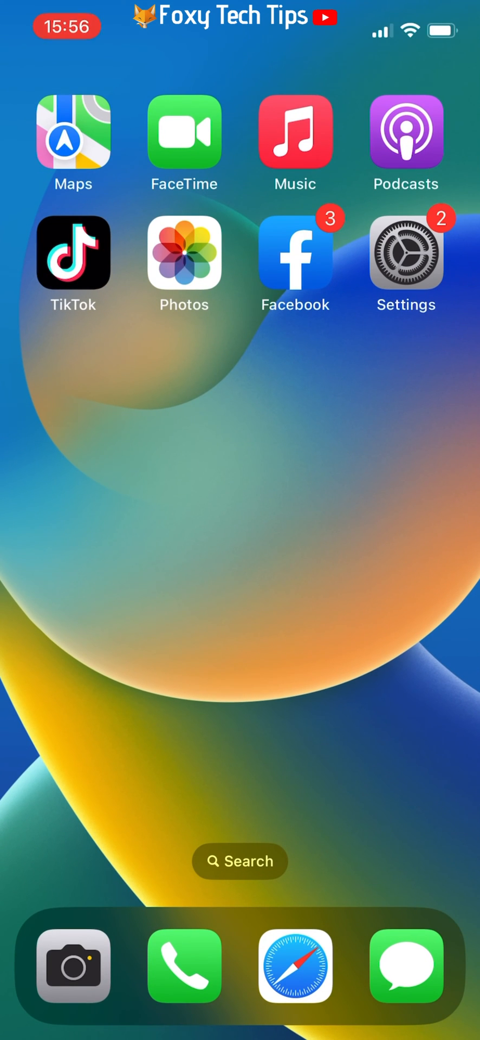
- Relaunch Safari and show the overview of all 24 open tabs and tab groups
{"action": "left_click", "coordinate": [296, 966]}
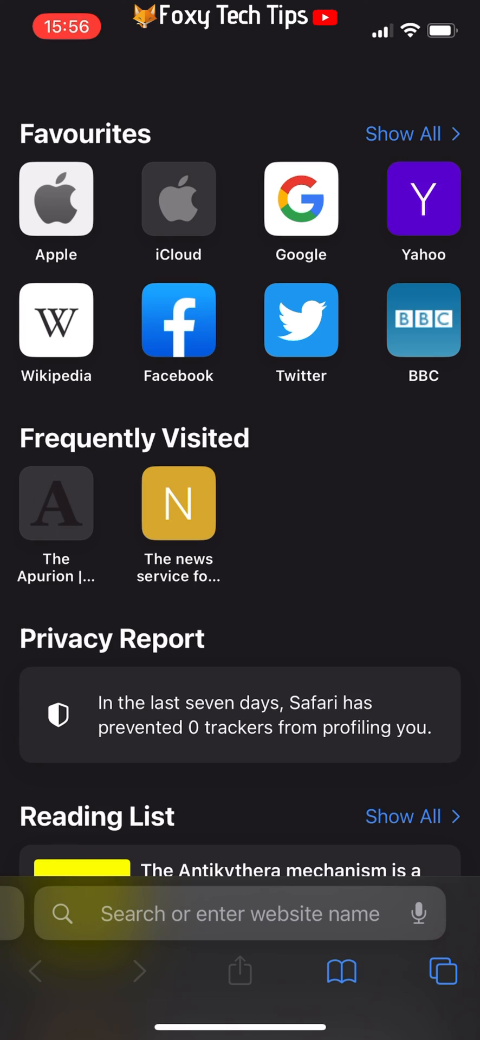
{"action": "left_click", "coordinate": [442, 970]}
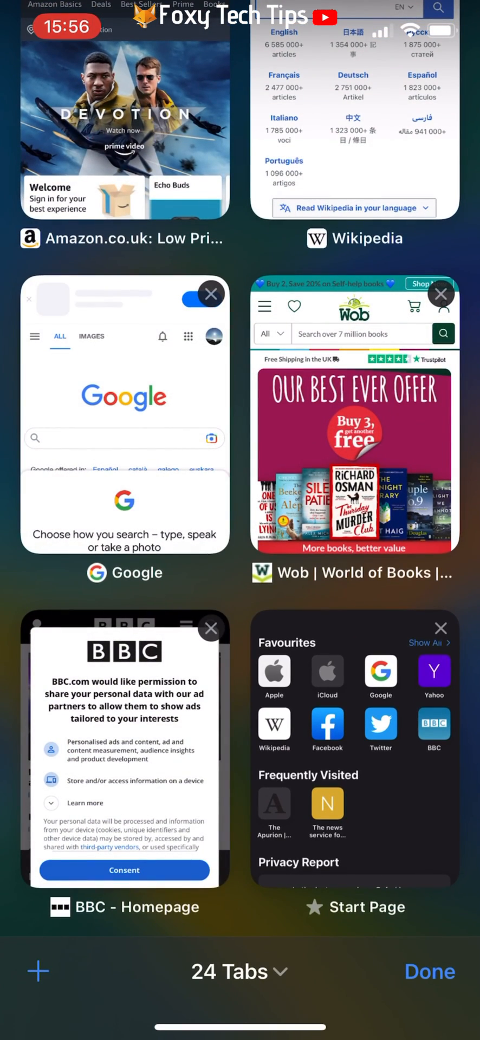